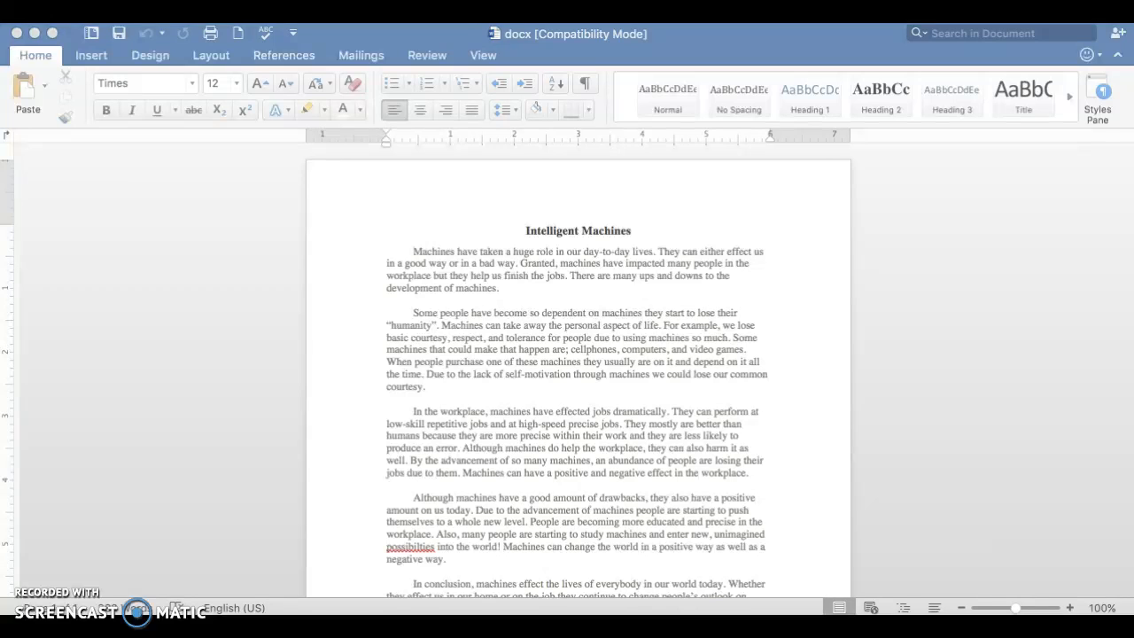
pyautogui.moveTo(778, 93)
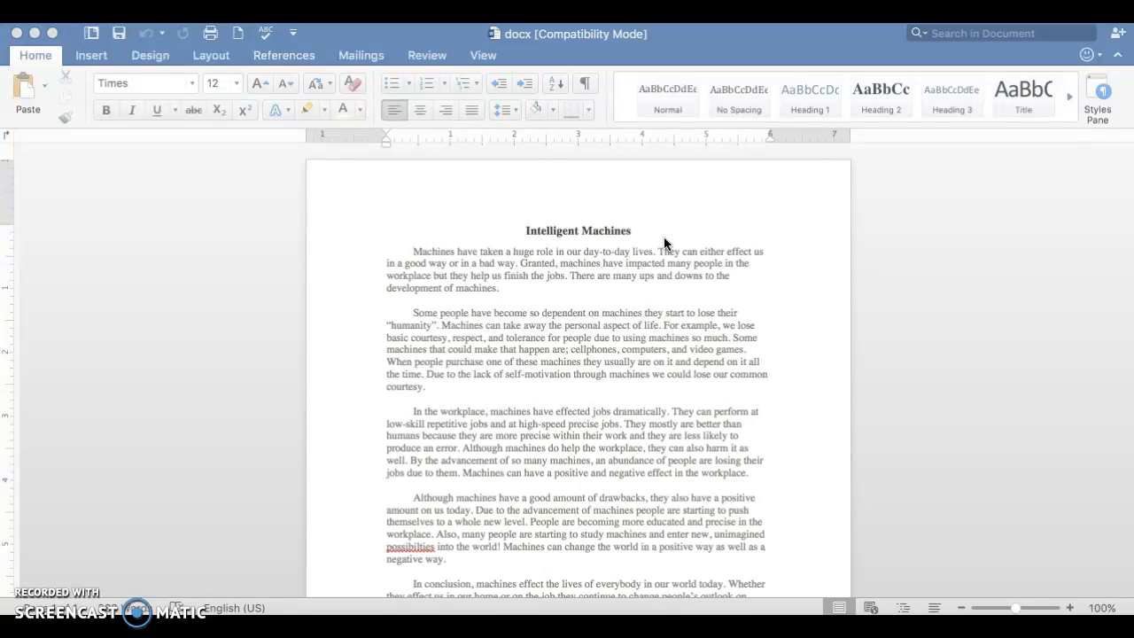
pyautogui.moveTo(276, 218)
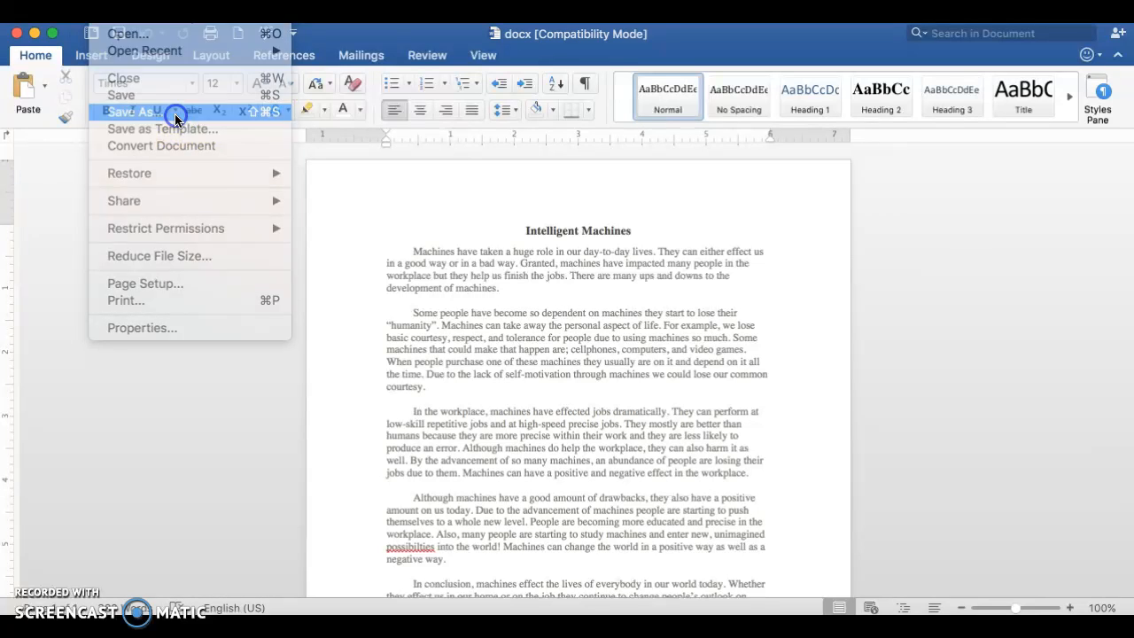
# Choose Save As for the essay, then bring up a Finder window of recent files.
pyautogui.click(132, 112)
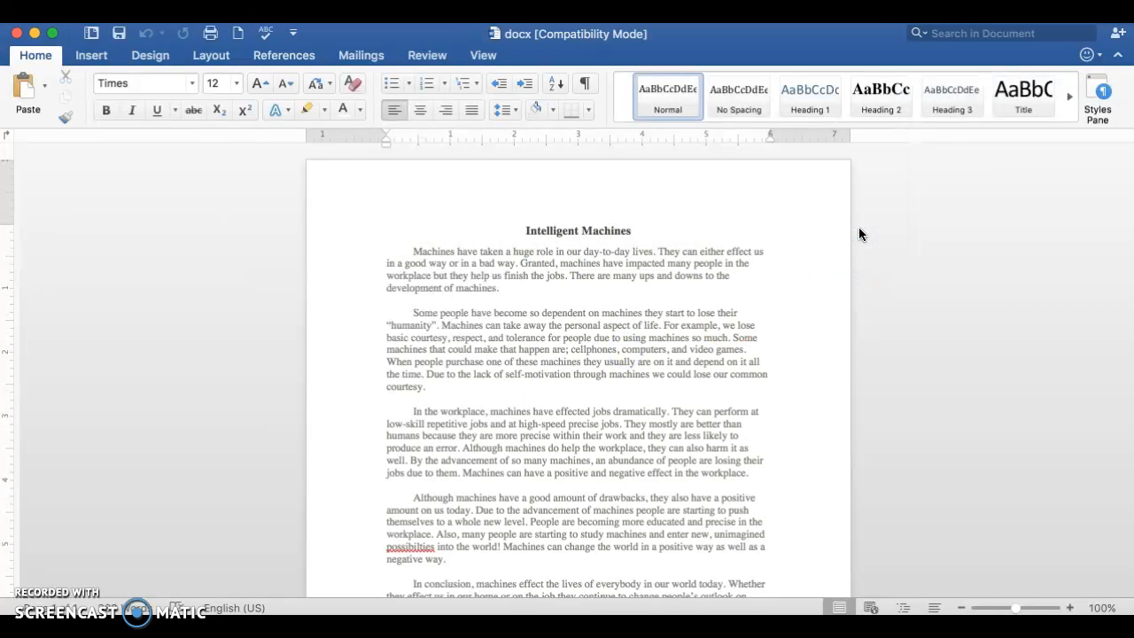
pyautogui.click(771, 521)
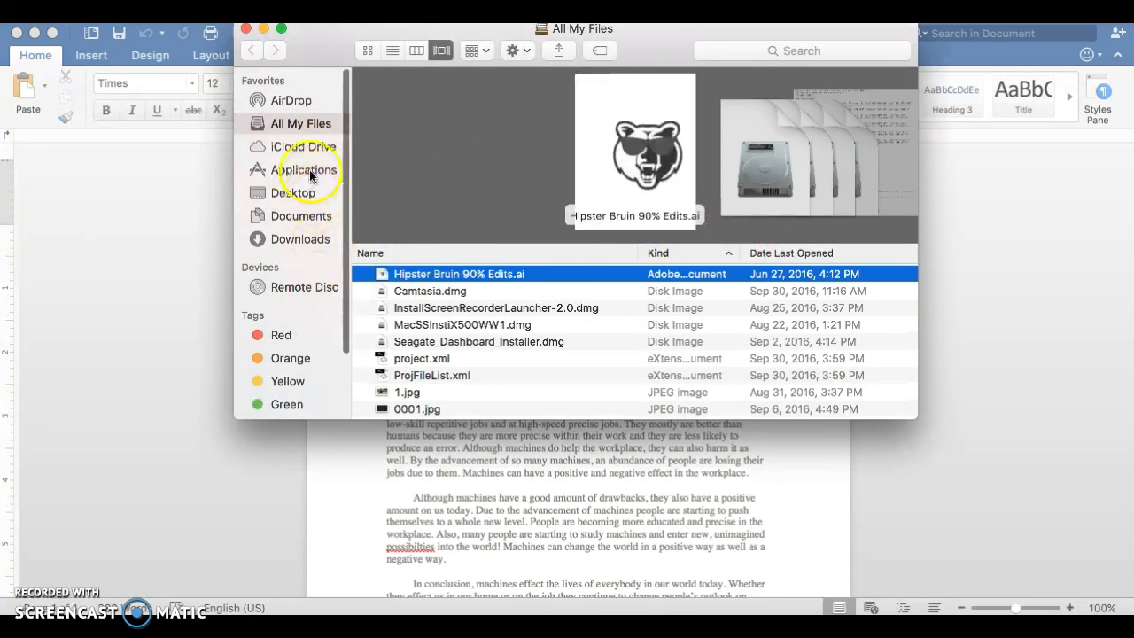
# Open the converted docx file from the Desktop's Tutorial folder.
pyautogui.click(294, 193)
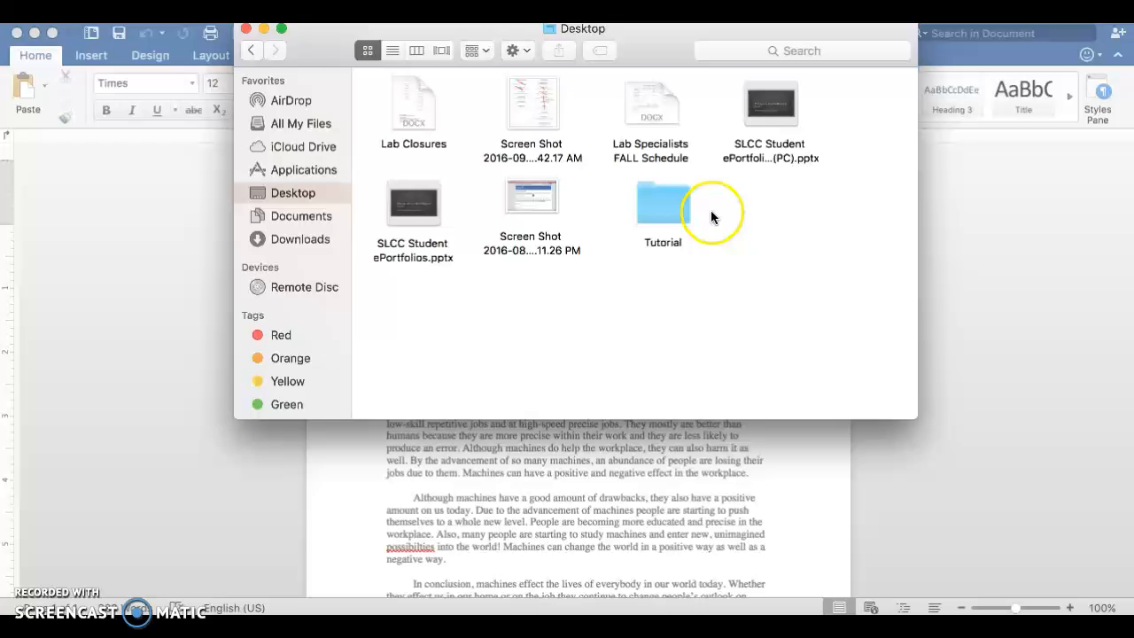
pyautogui.doubleClick(663, 201)
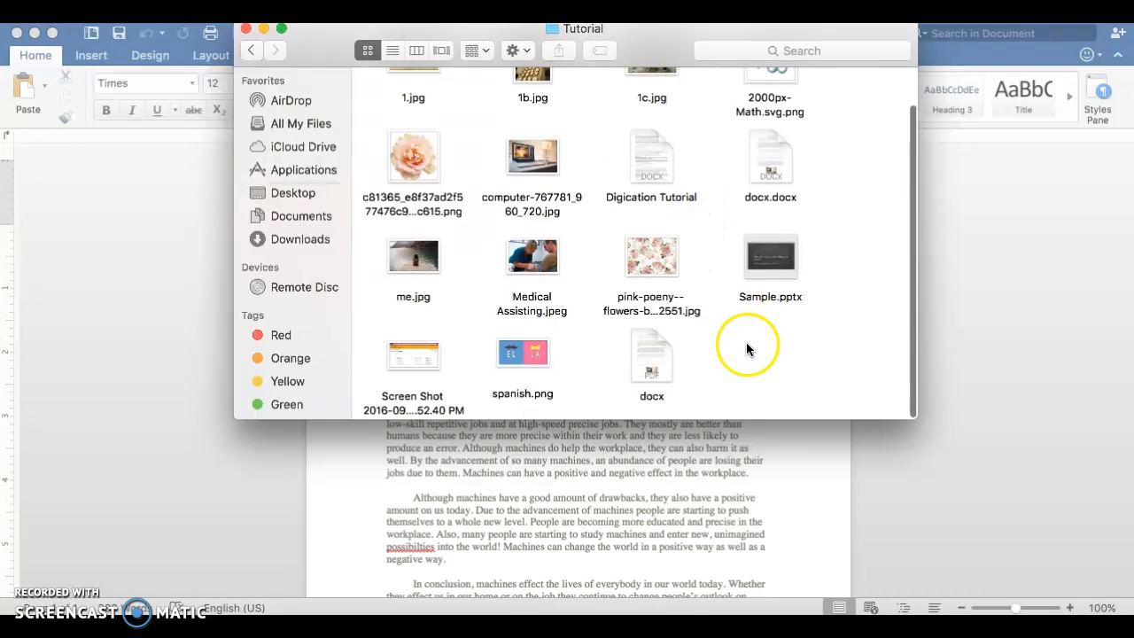
pyautogui.click(651, 355)
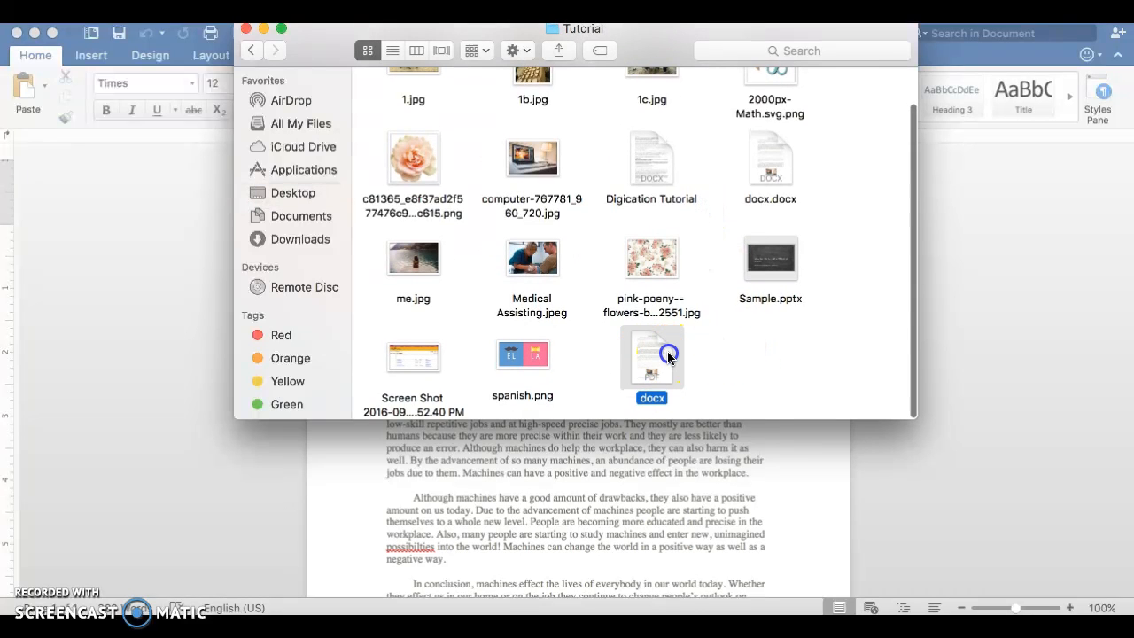
pyautogui.doubleClick(651, 357)
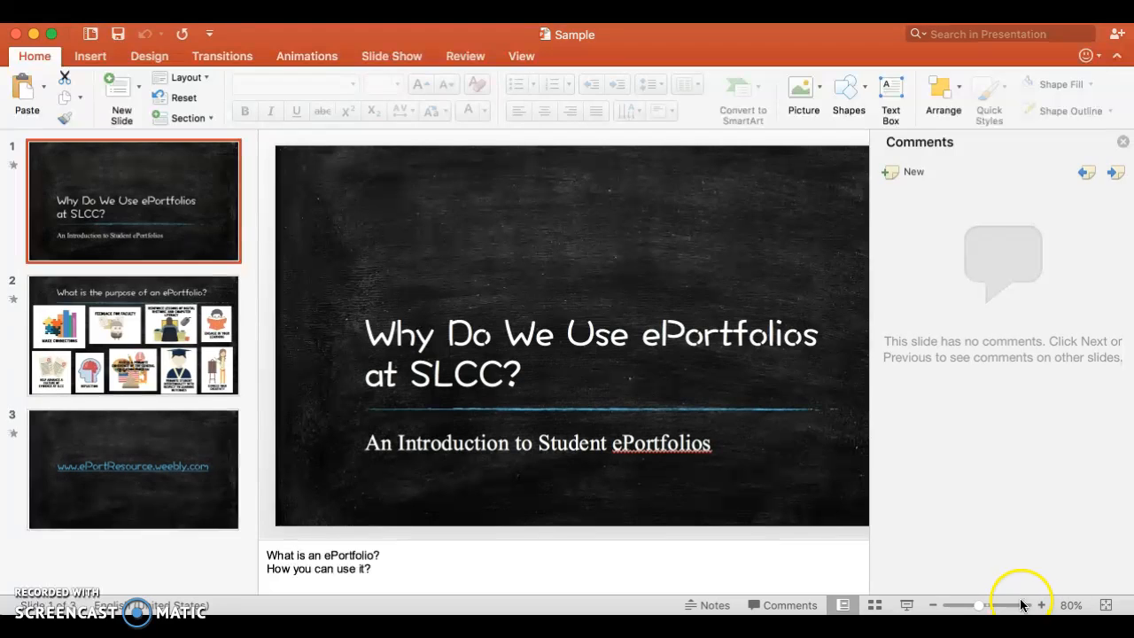
pyautogui.moveTo(263, 219)
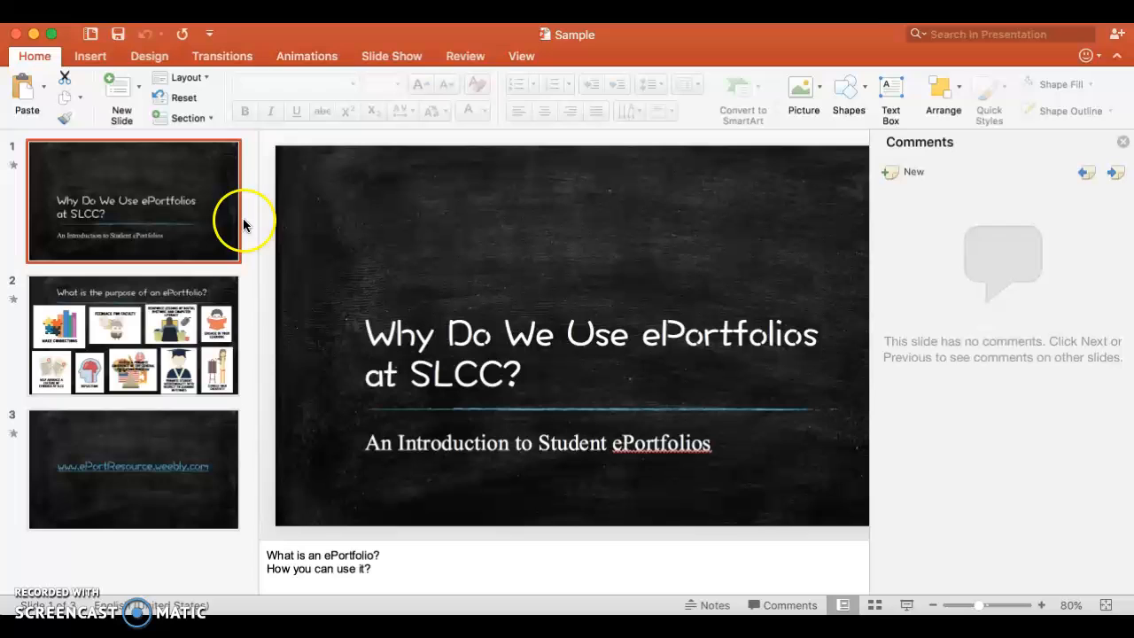
pyautogui.moveTo(269, 229)
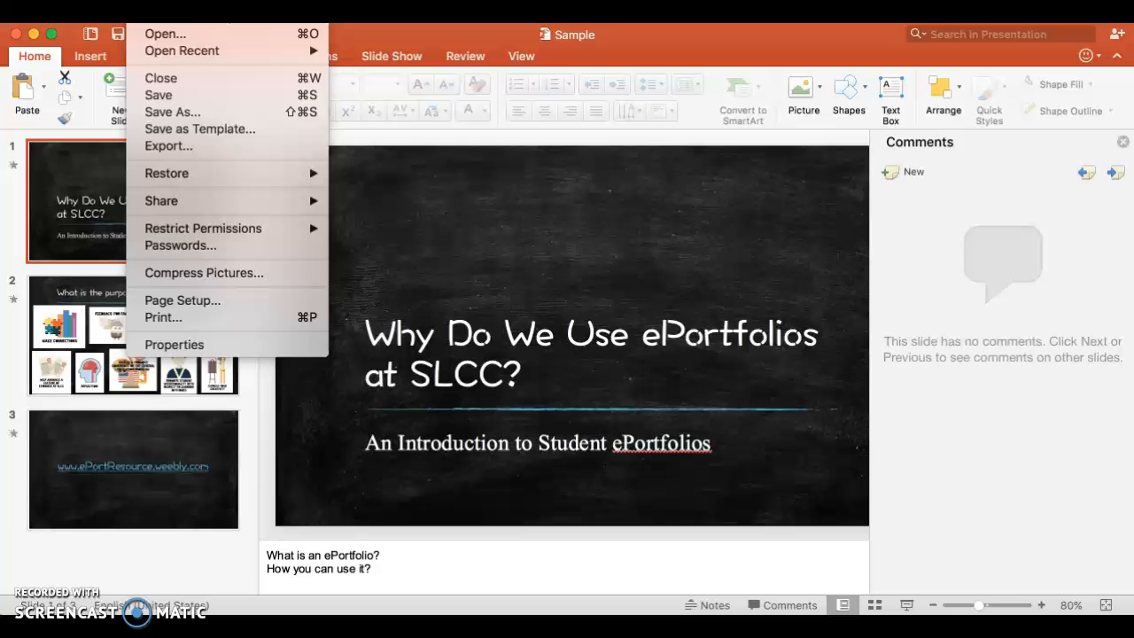
pyautogui.moveTo(204, 112)
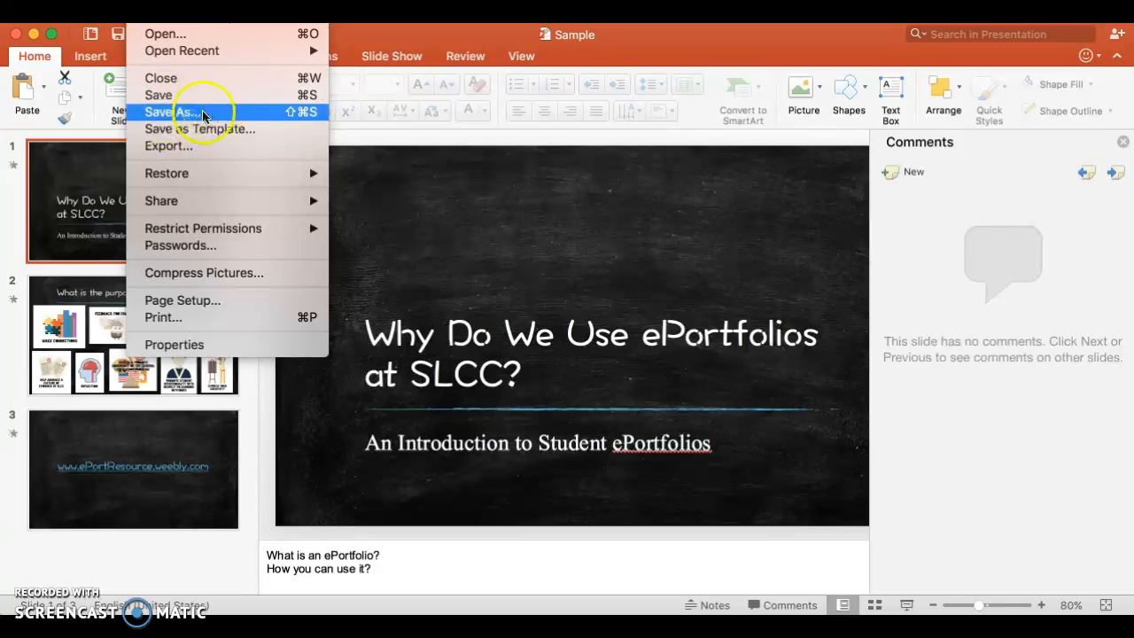
# Check PowerPoint's Save As file formats for PDF, then dismiss the format list.
pyautogui.click(174, 112)
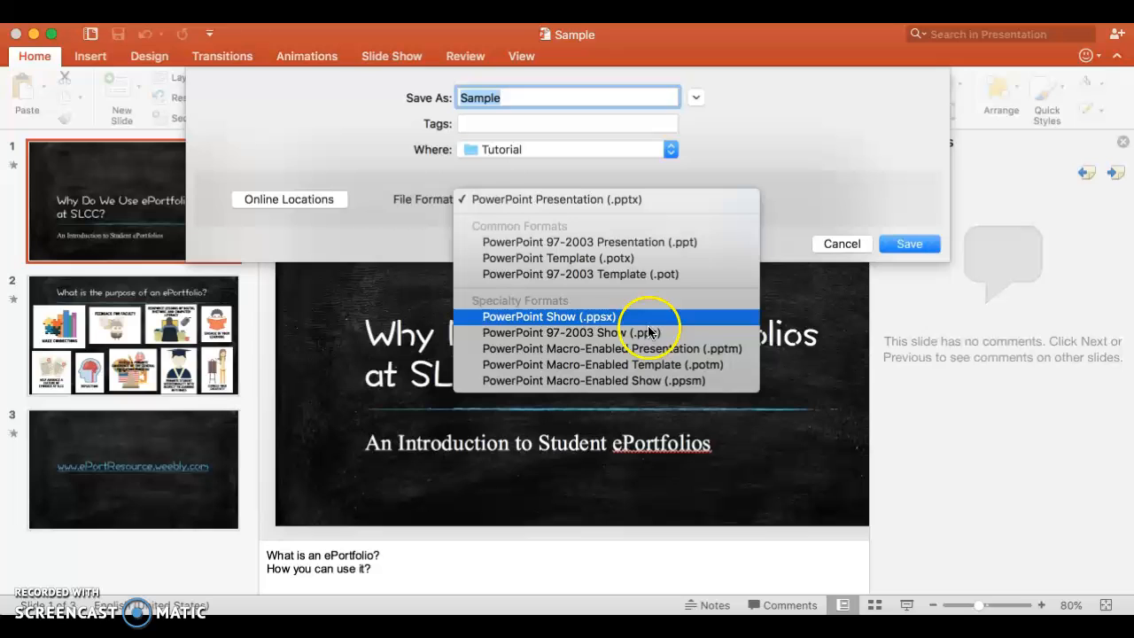
pyautogui.moveTo(908, 244)
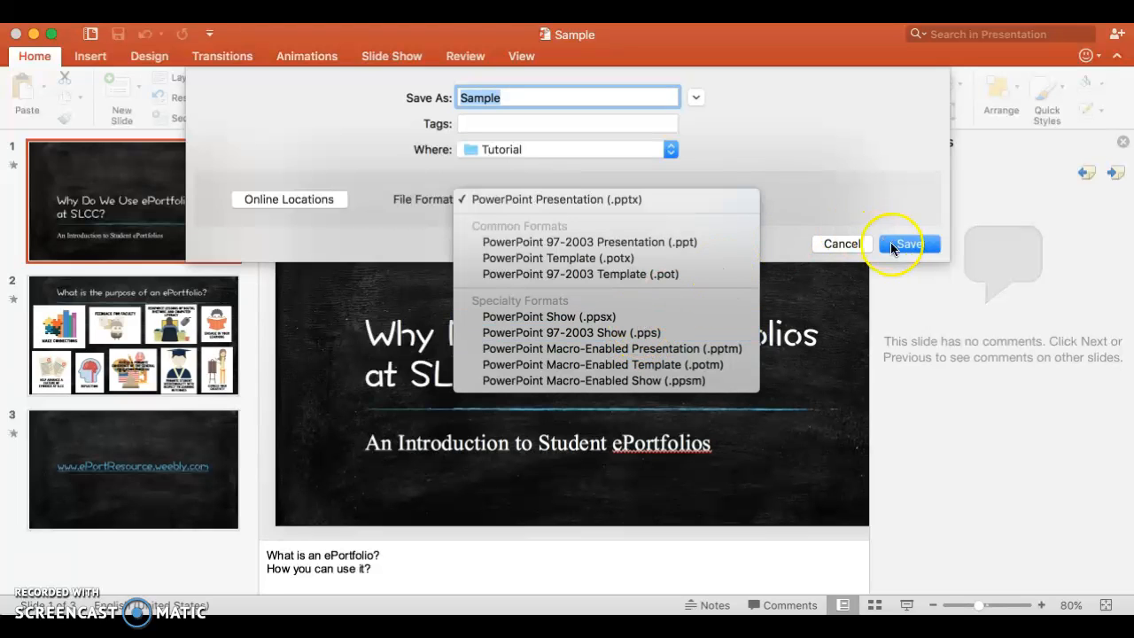
pyautogui.click(908, 244)
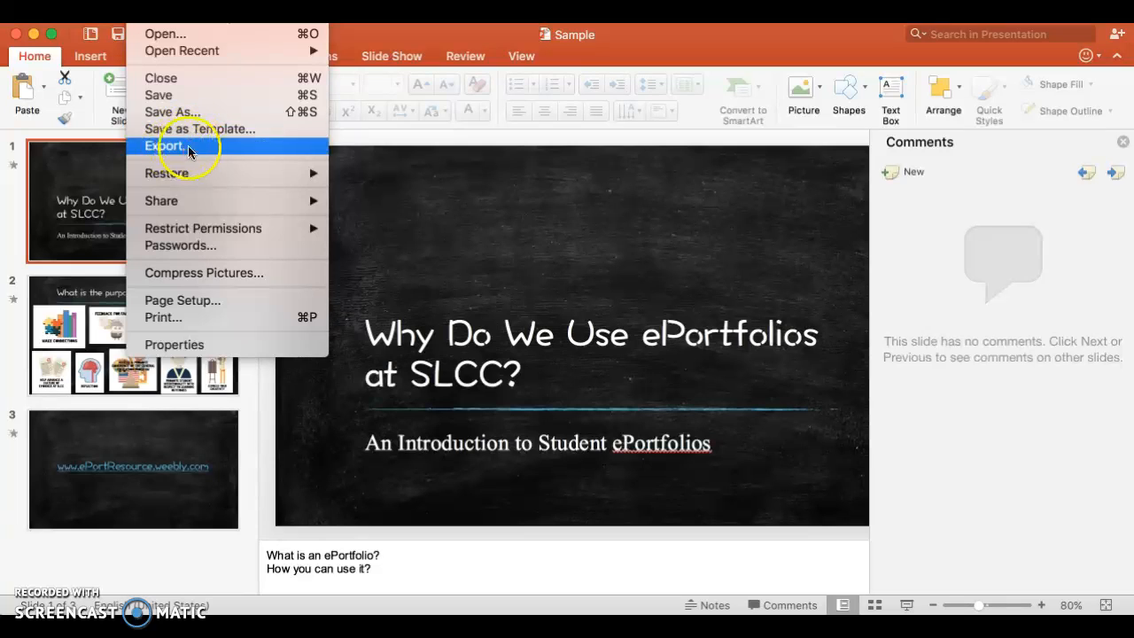
pyautogui.moveTo(184, 135)
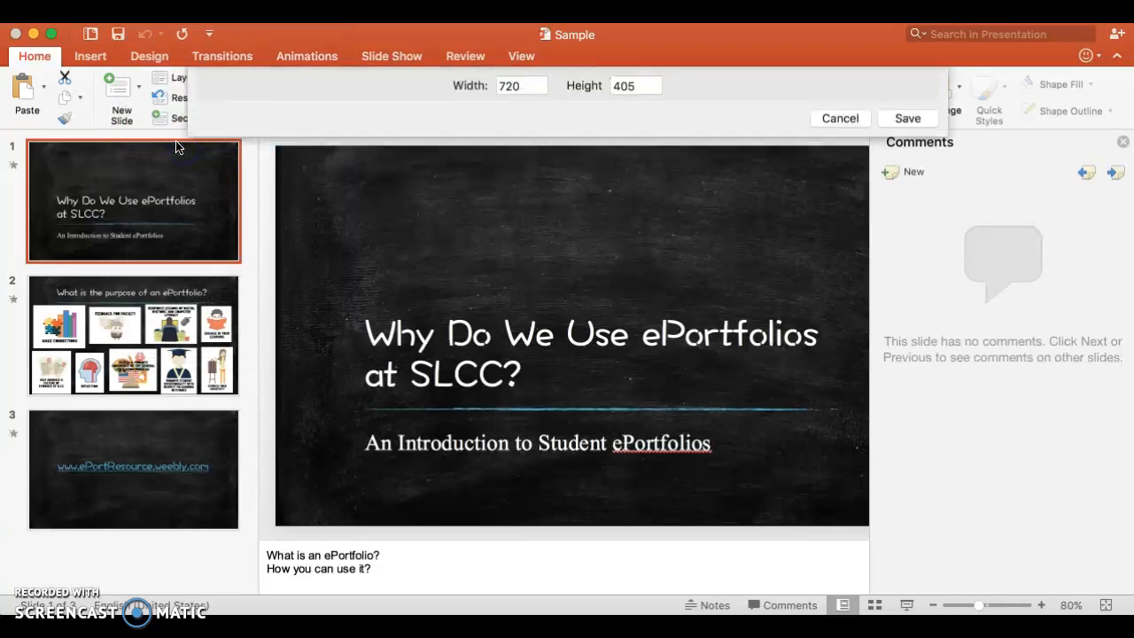
# Export the Sample presentation with PDF as the file format into Tutorial.
pyautogui.click(552, 202)
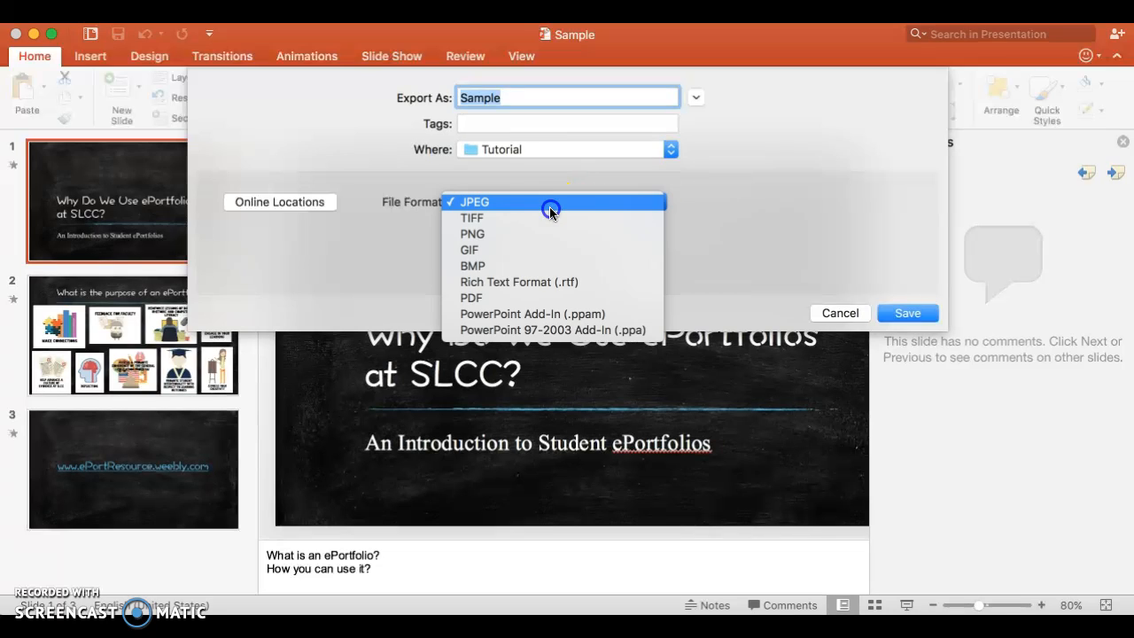
pyautogui.moveTo(543, 301)
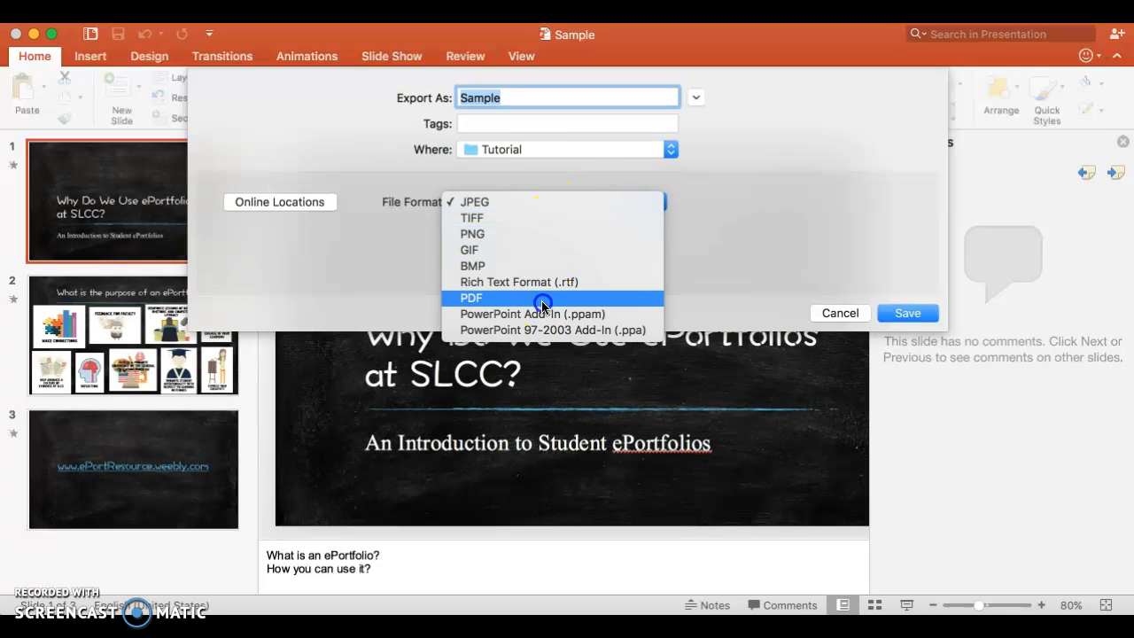
pyautogui.click(471, 298)
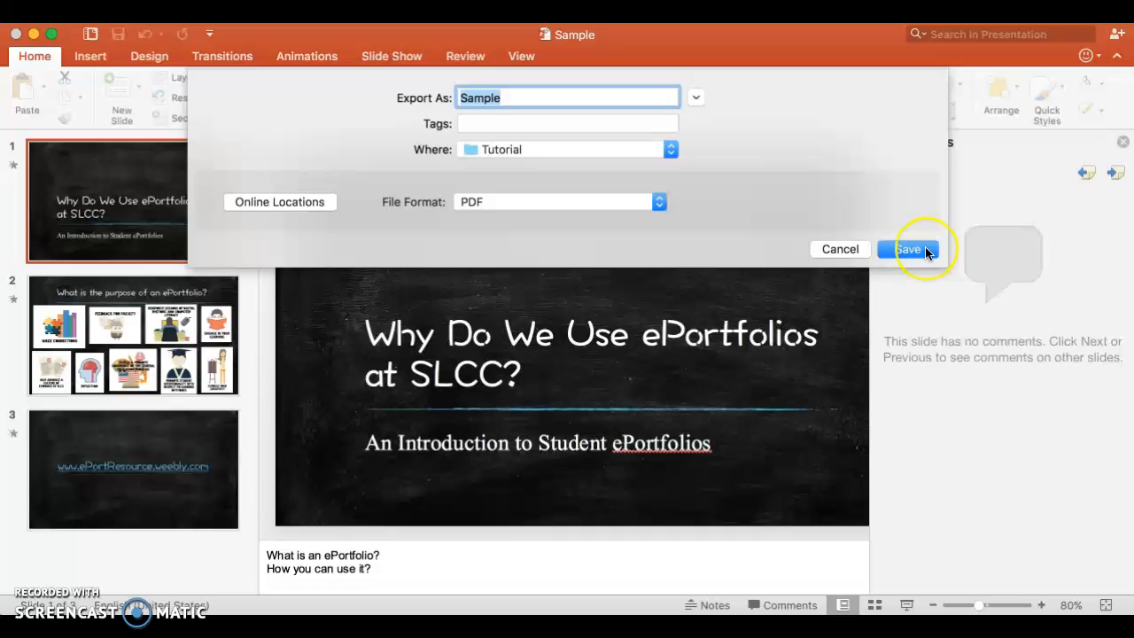
pyautogui.click(907, 249)
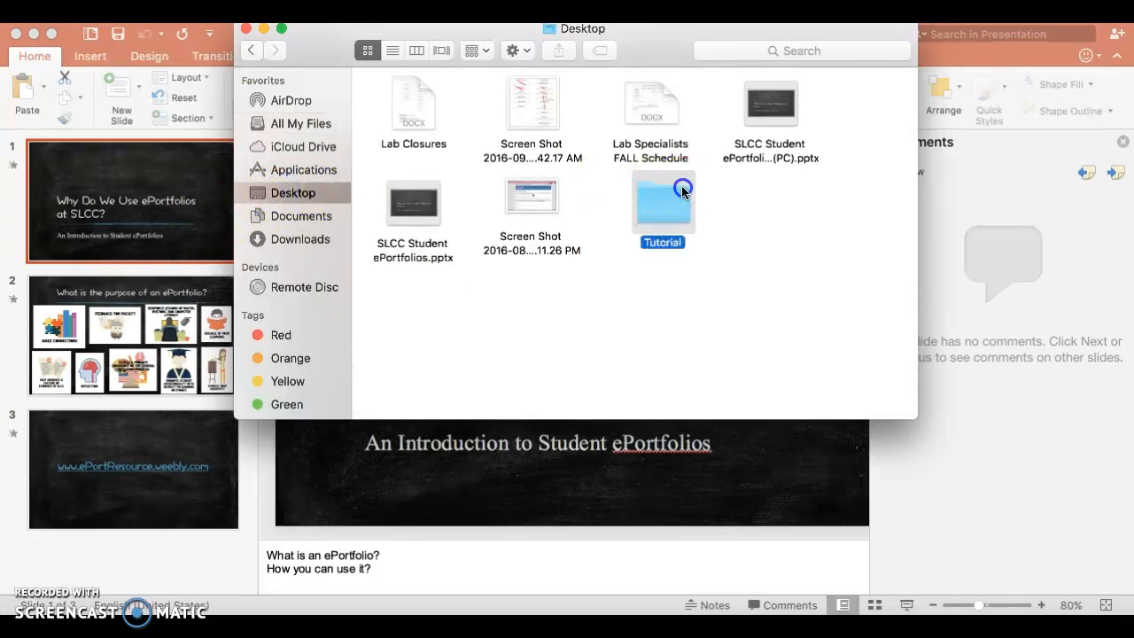
pyautogui.doubleClick(662, 202)
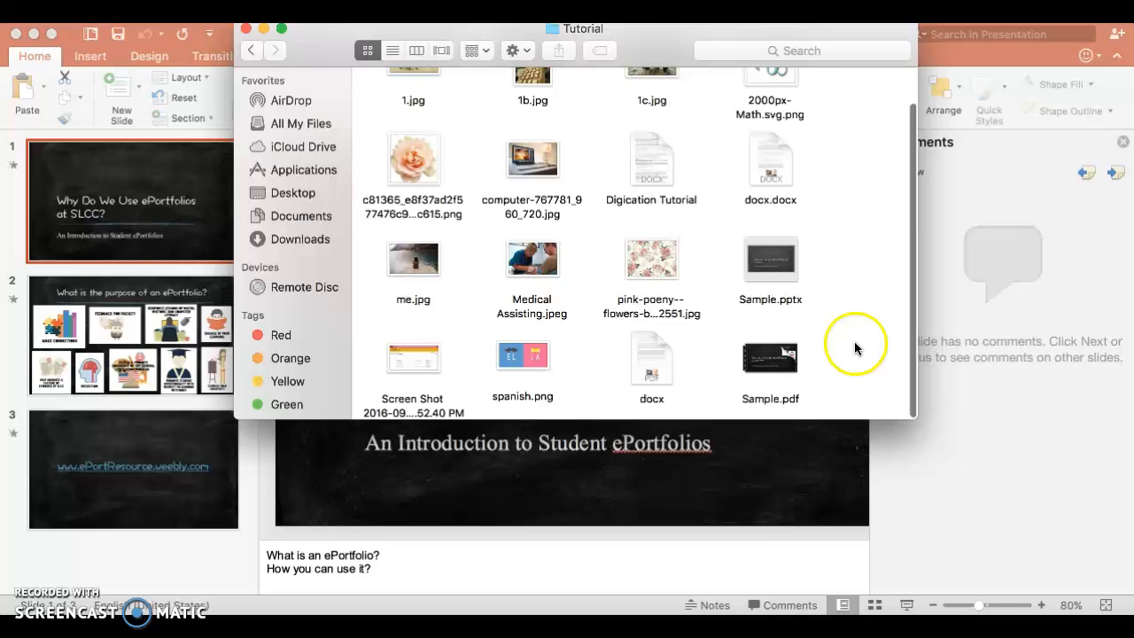
pyautogui.doubleClick(770, 357)
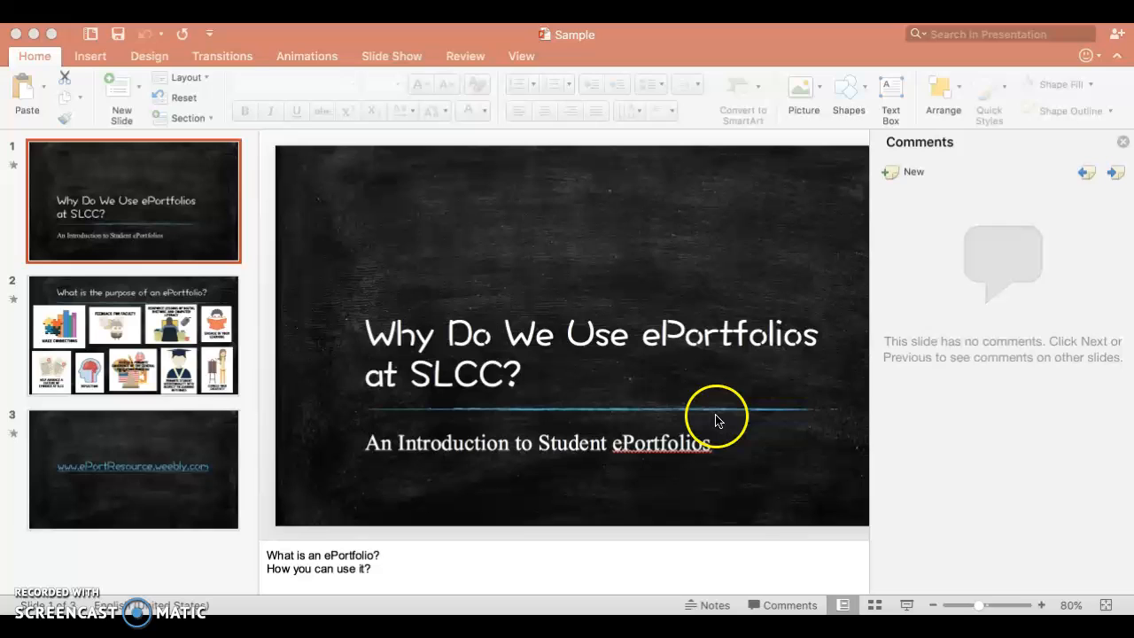
pyautogui.moveTo(728, 206)
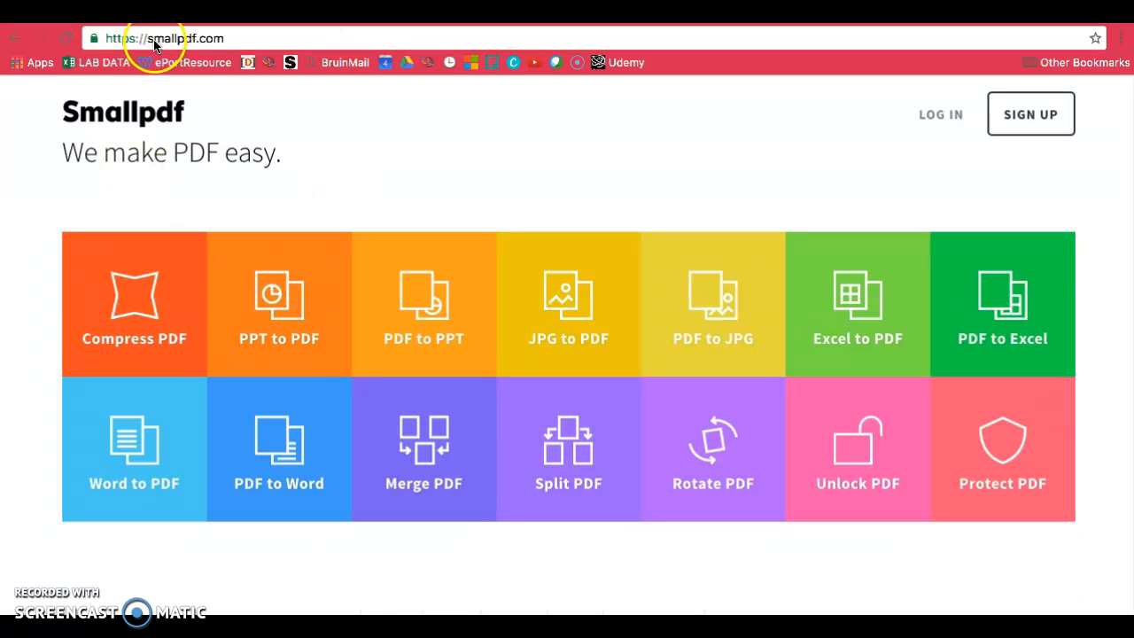
pyautogui.moveTo(224, 46)
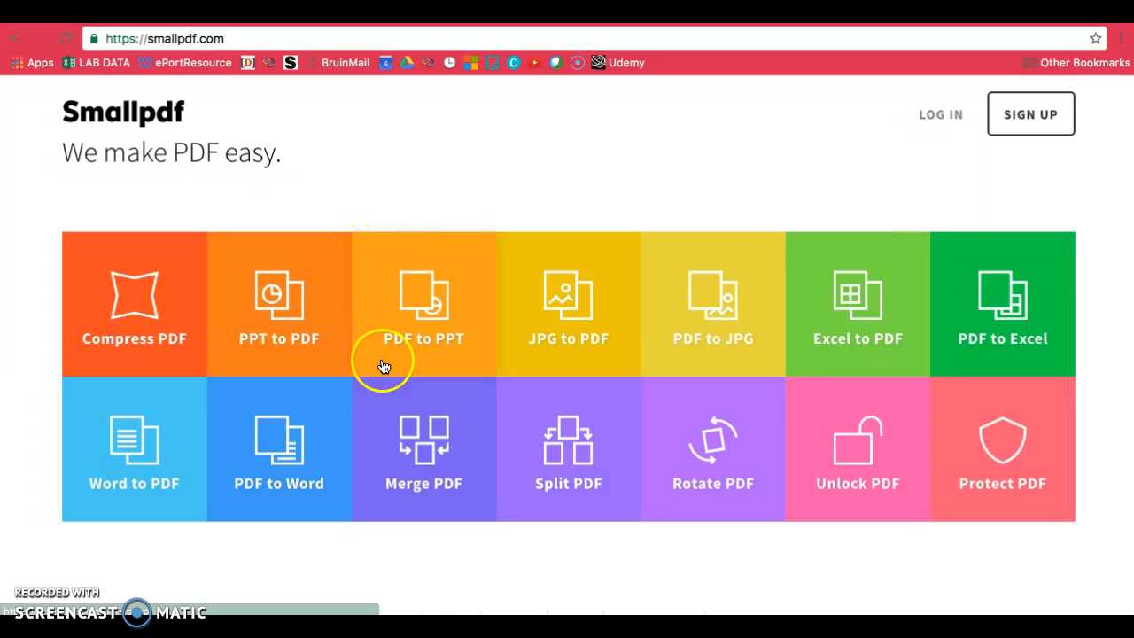
pyautogui.moveTo(407, 305)
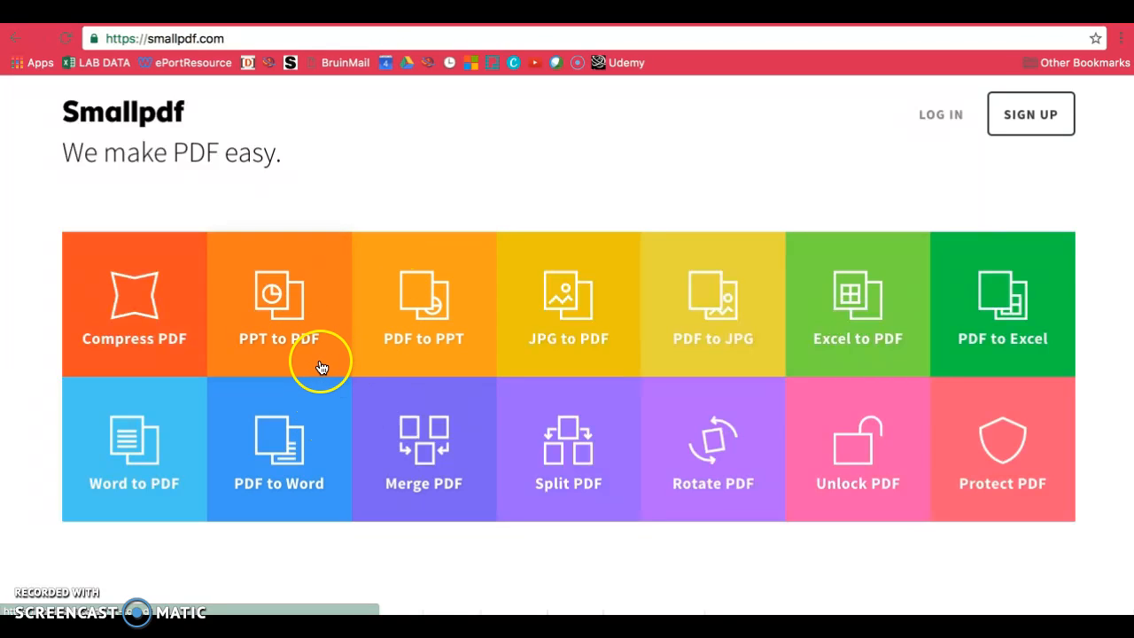
pyautogui.moveTo(269, 353)
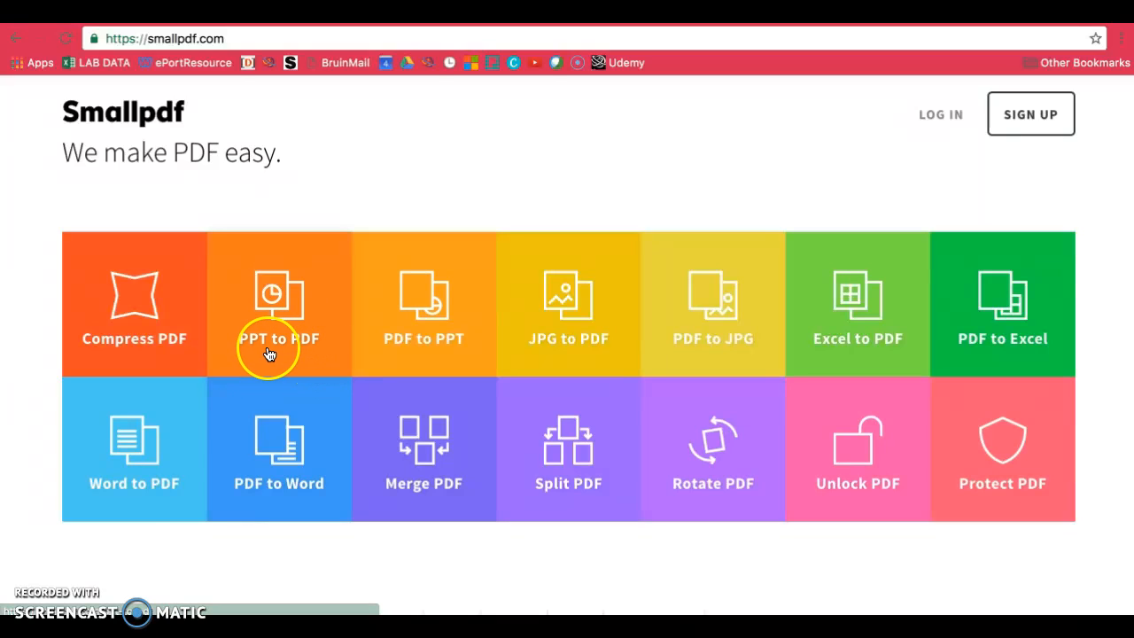
pyautogui.moveTo(868, 362)
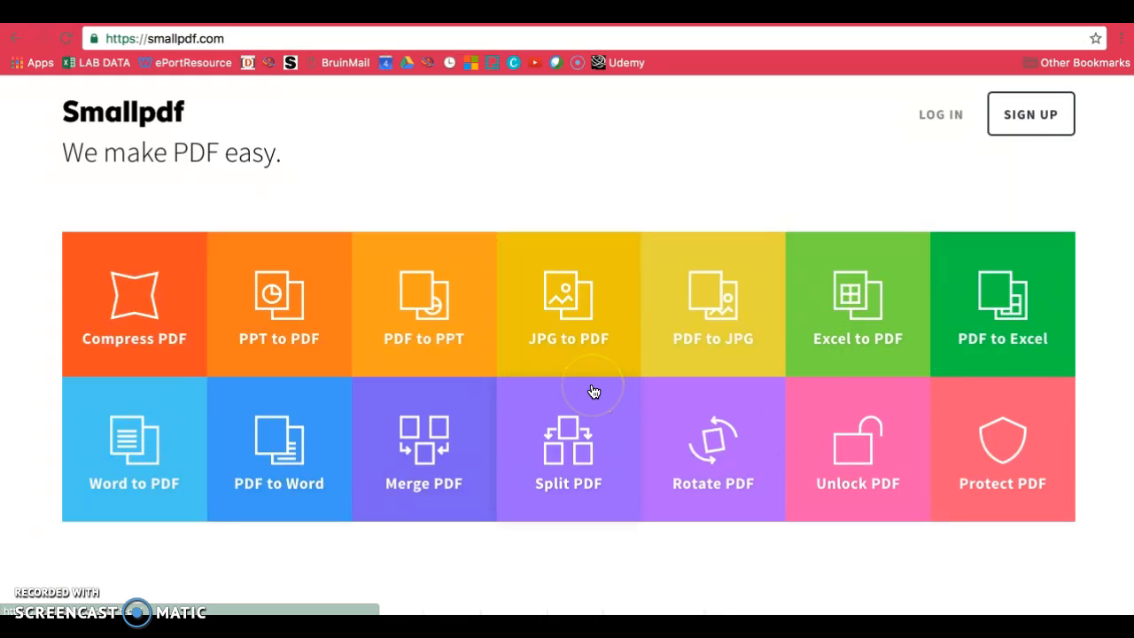
pyautogui.moveTo(460, 271)
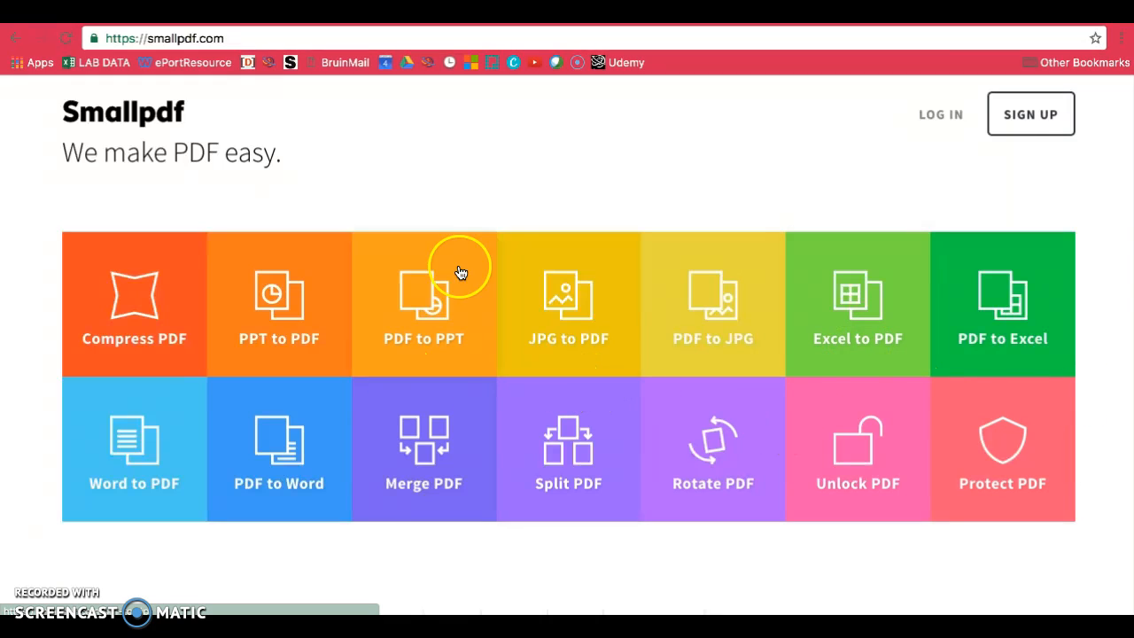
pyautogui.moveTo(850, 303)
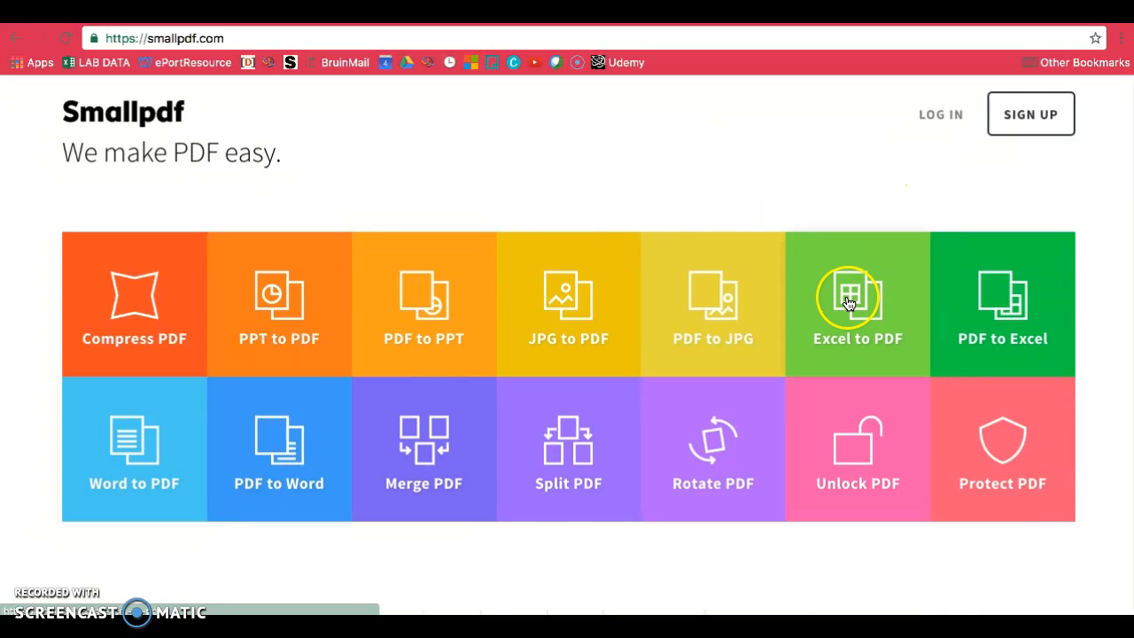
pyautogui.moveTo(981, 313)
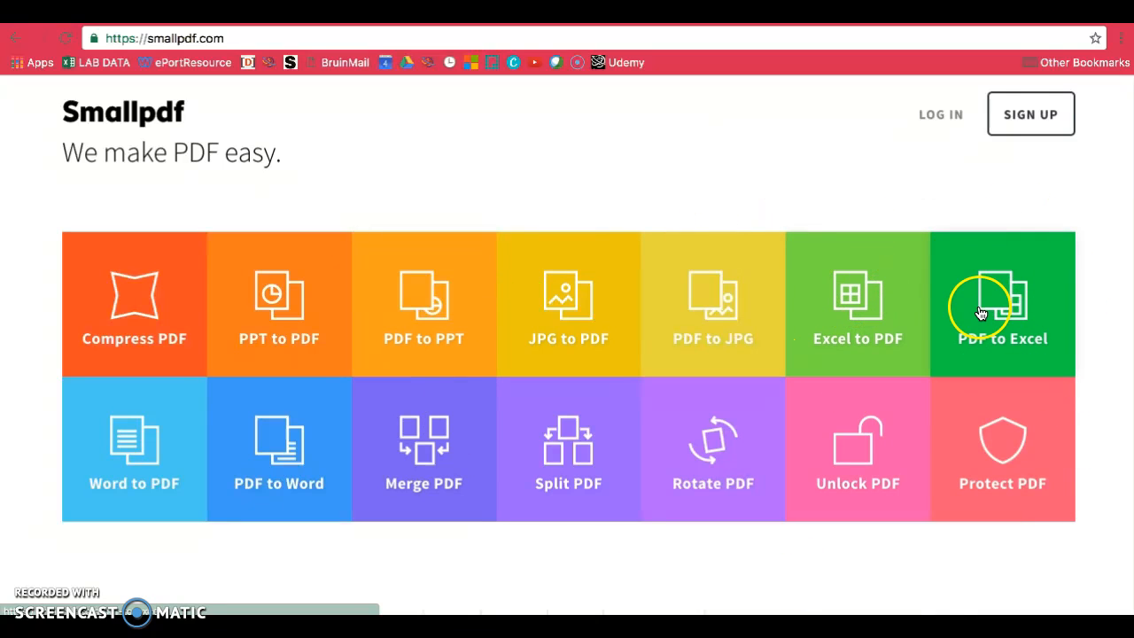
pyautogui.moveTo(835, 344)
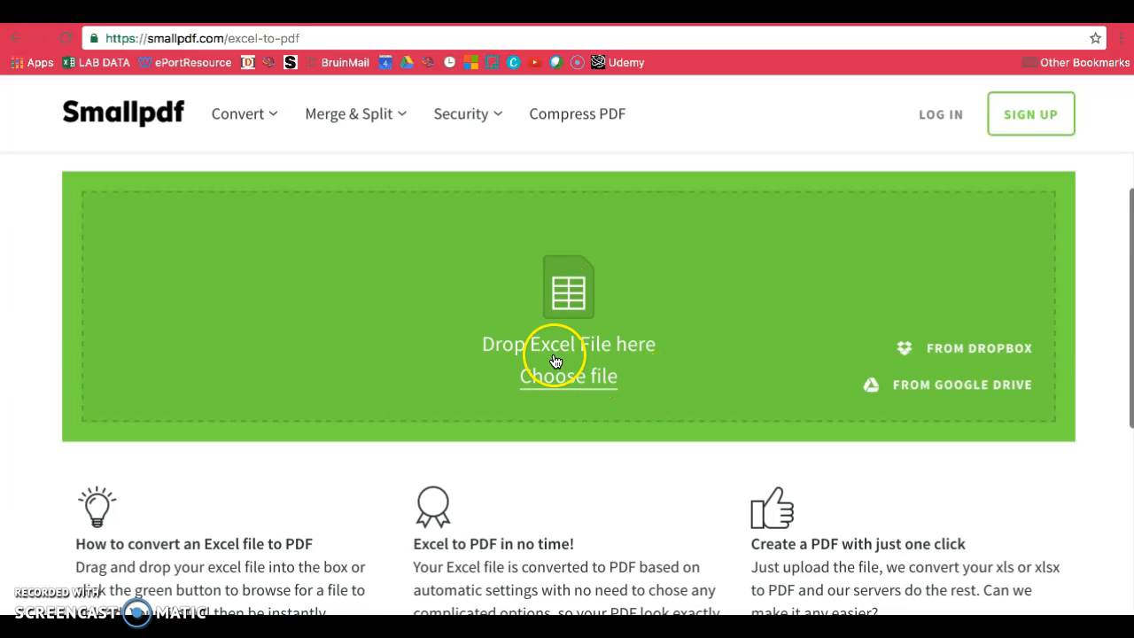
# Upload Household Organizer1 from the Desktop to Smallpdf for Excel-to-PDF conversion.
pyautogui.click(568, 374)
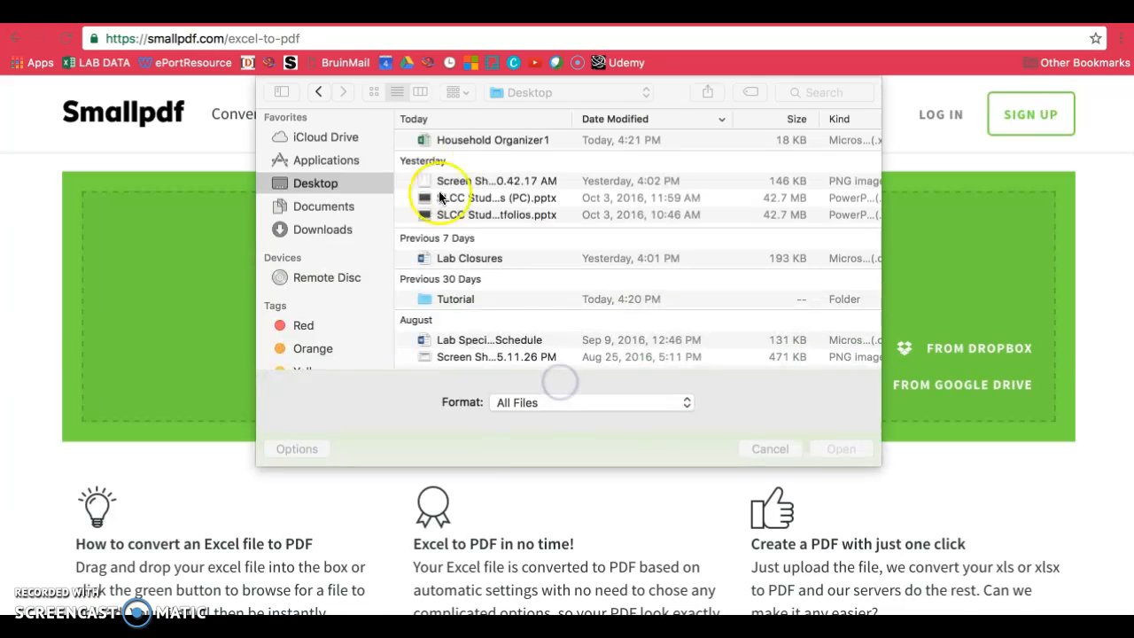
pyautogui.click(495, 140)
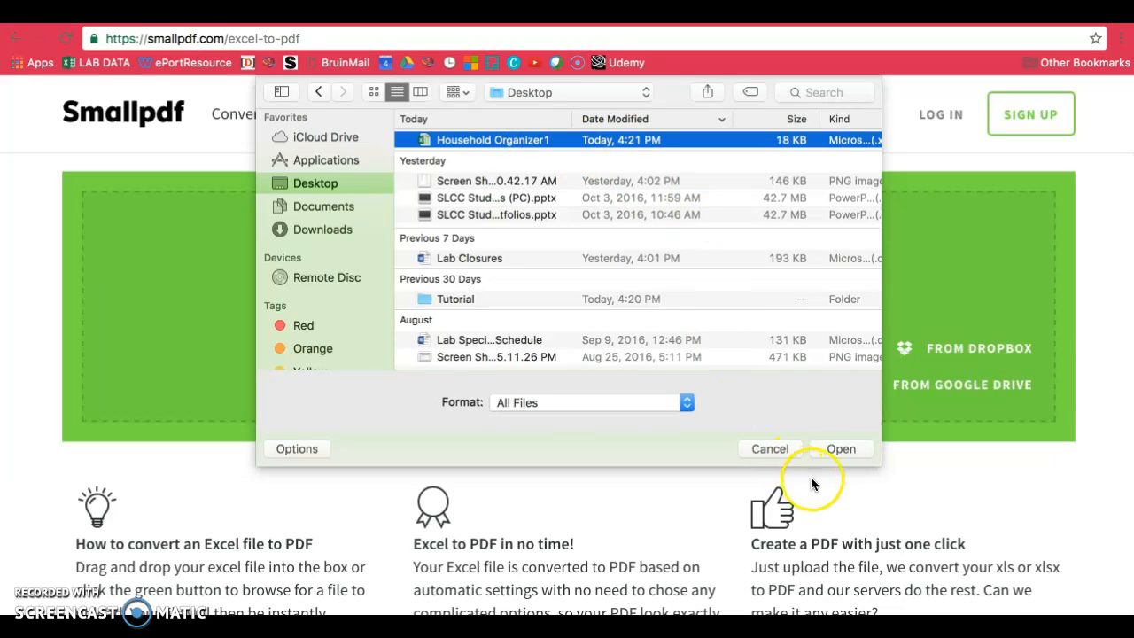
pyautogui.click(841, 449)
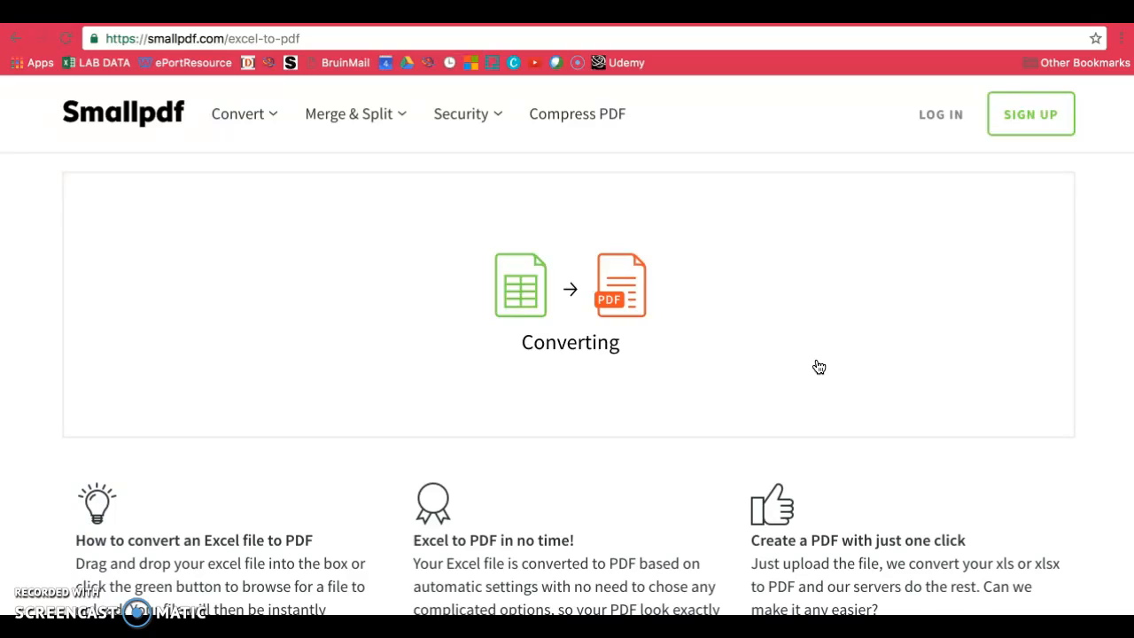
pyautogui.moveTo(820, 369)
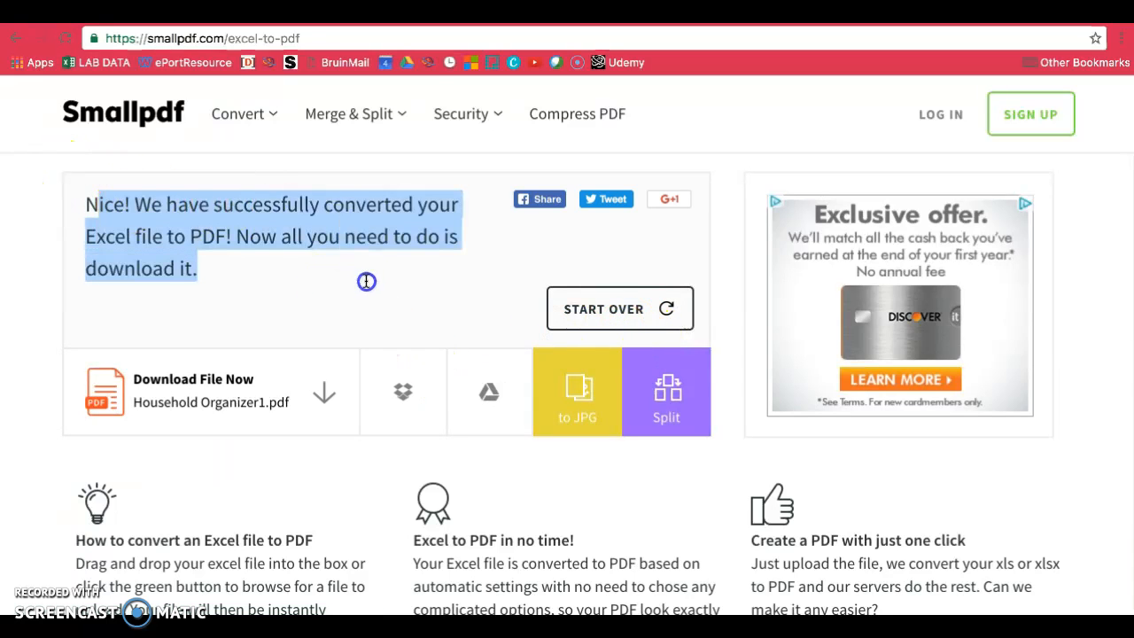
# Download Household Organizer1.pdf and view the Downloads folder in Finder.
pyautogui.click(324, 392)
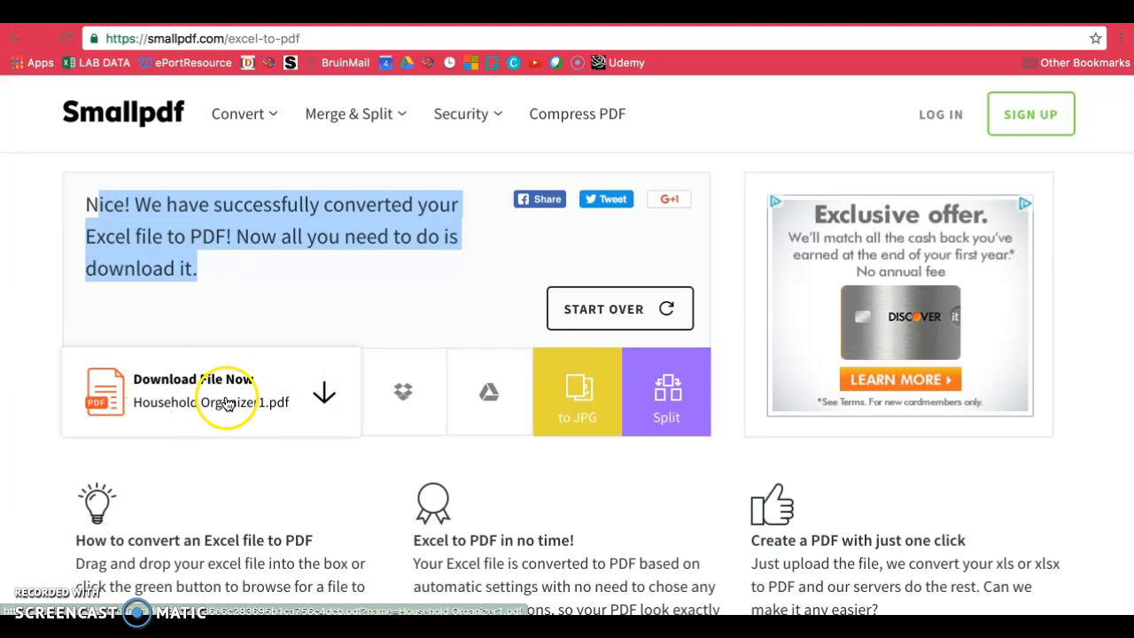
pyautogui.moveTo(623, 309)
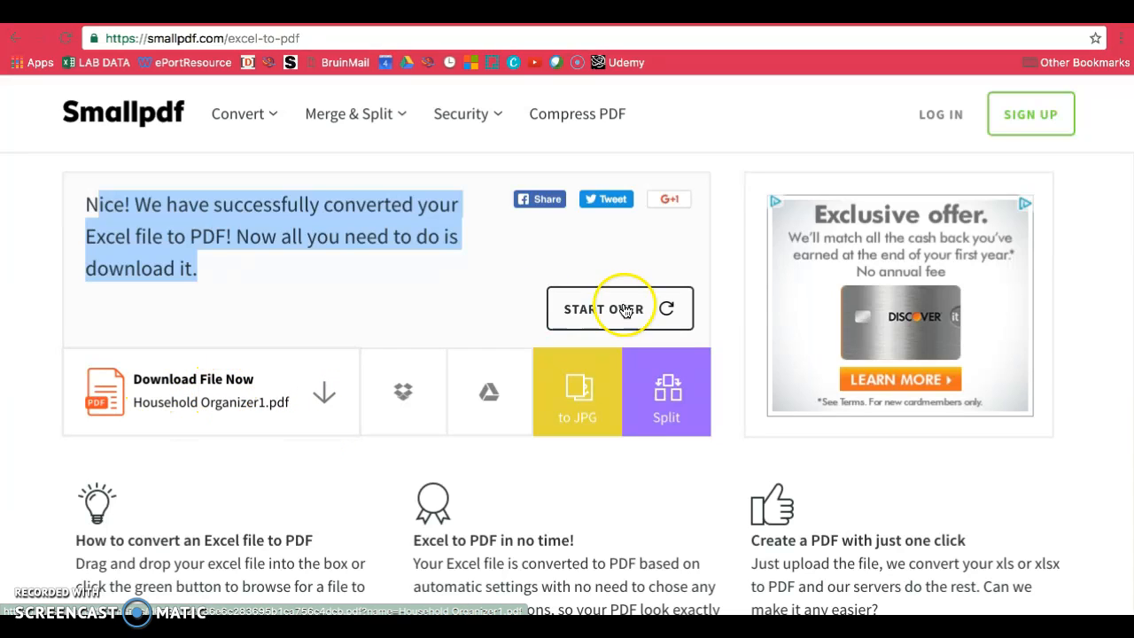
pyautogui.click(665, 389)
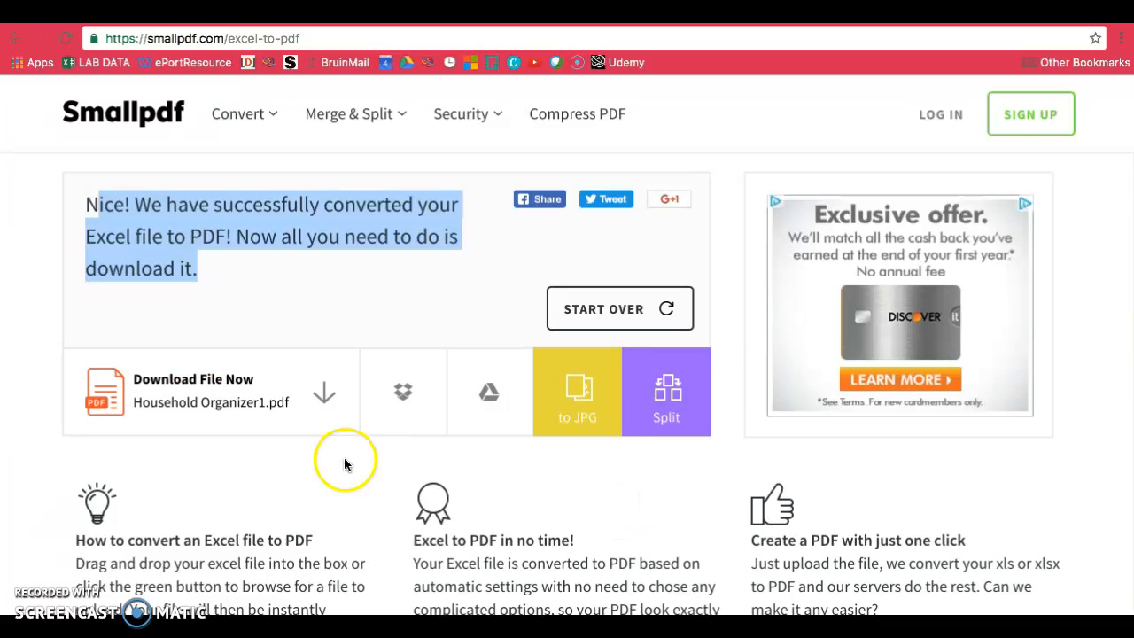
pyautogui.click(211, 391)
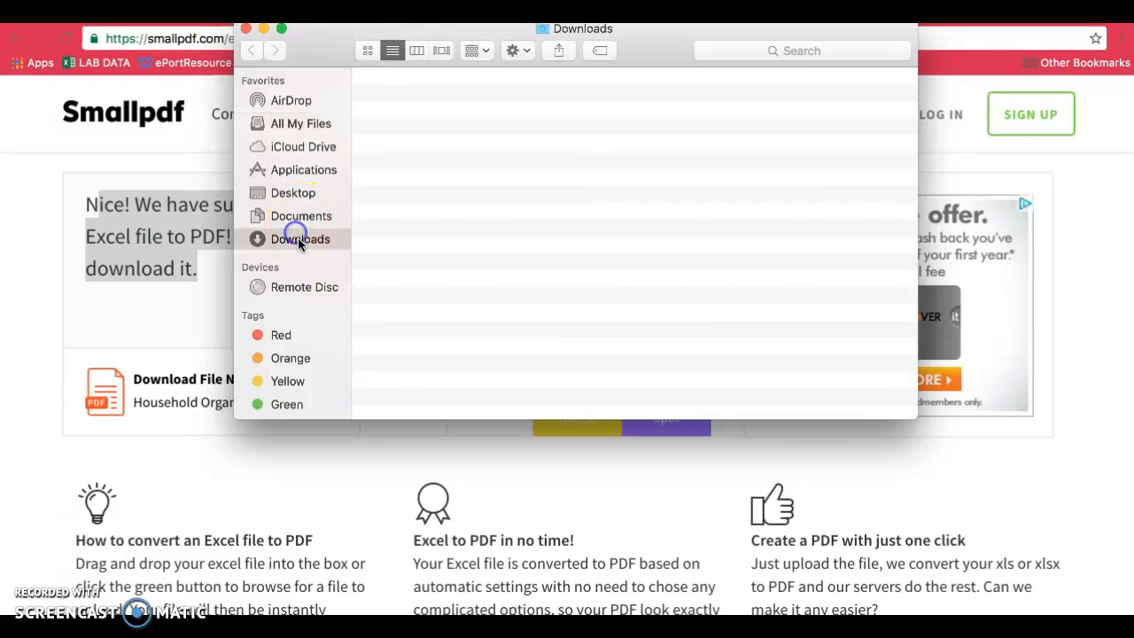
# Open Household Organizer1.pdf in Preview and scroll through its Household Budget page.
pyautogui.click(301, 238)
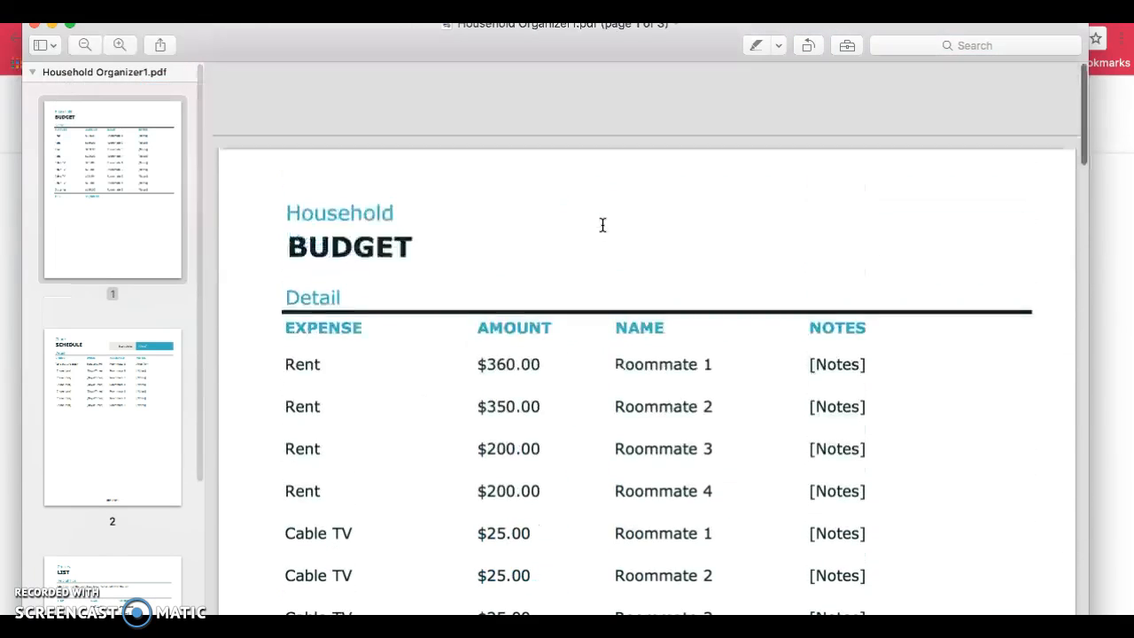
pyautogui.scroll(-3)
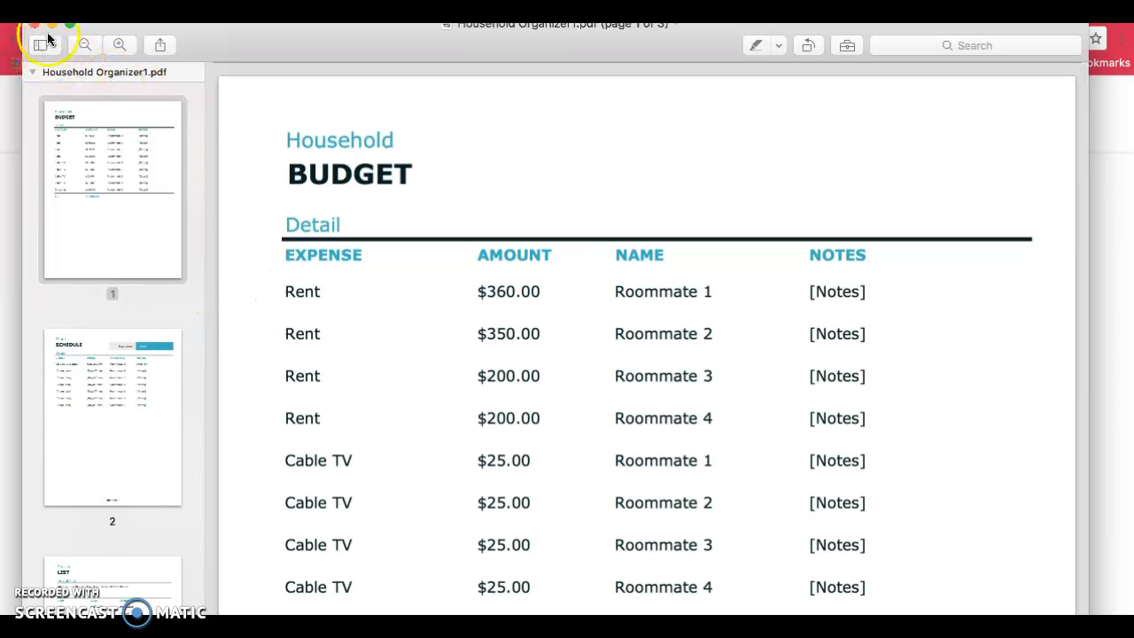